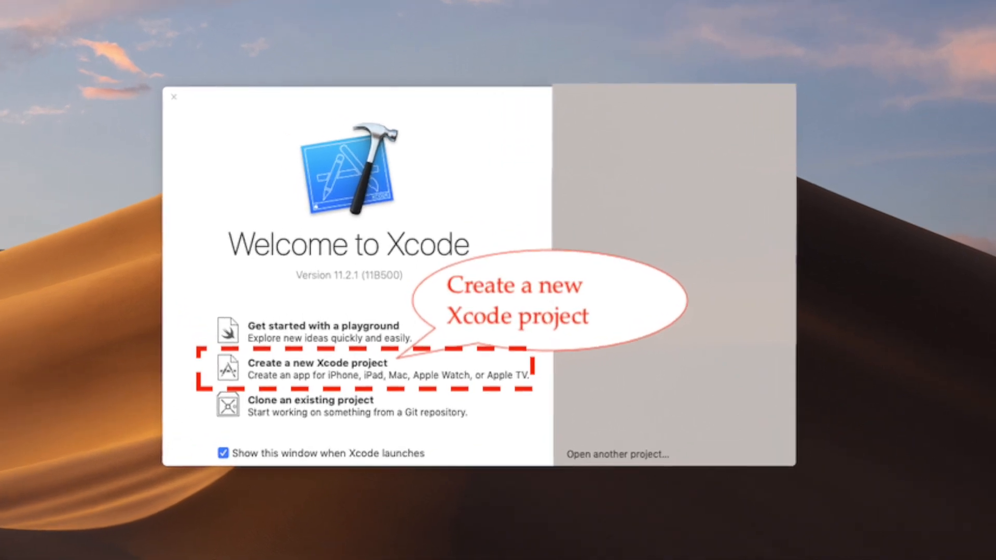
Step: Create the HelloWorld app project with organisation Hello World and identifier com.test
left_click(318, 369)
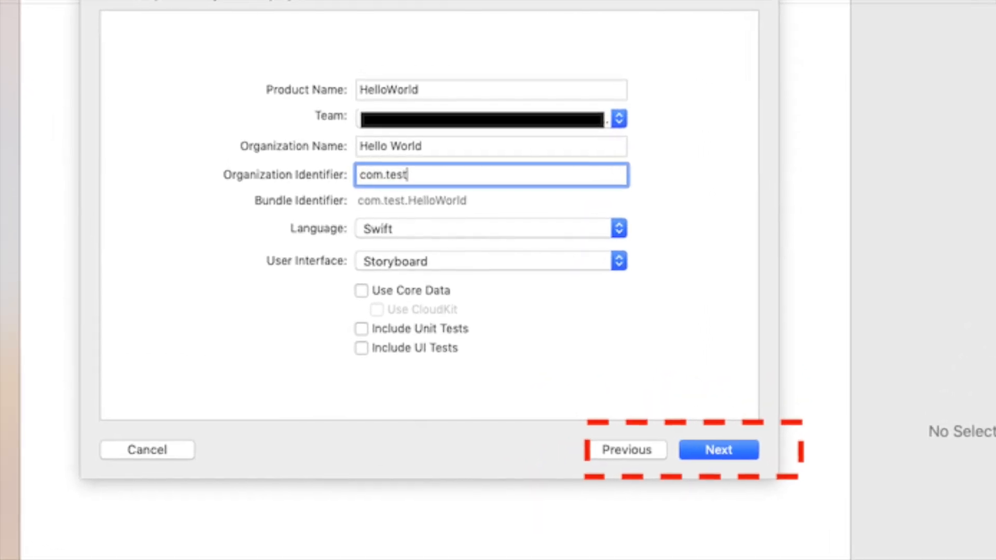
left_click(718, 450)
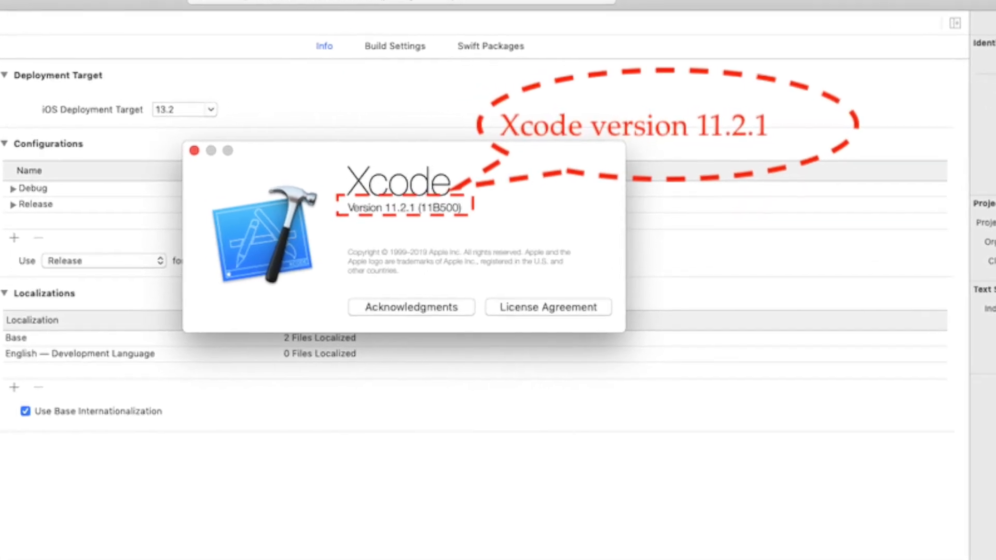
Step: Close the Xcode version window and set the target's Code Signing Identity to a custom blank value
left_click(193, 151)
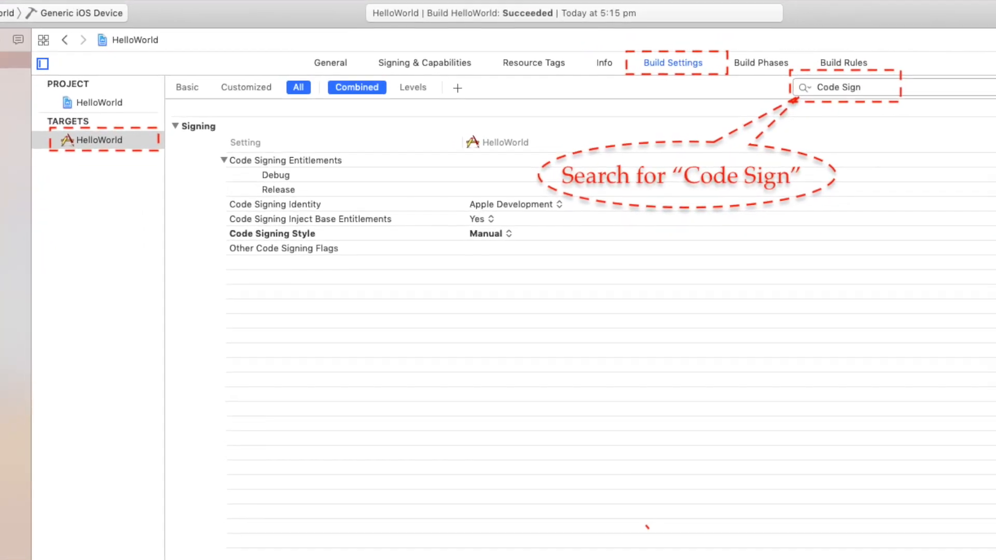
left_click(515, 204)
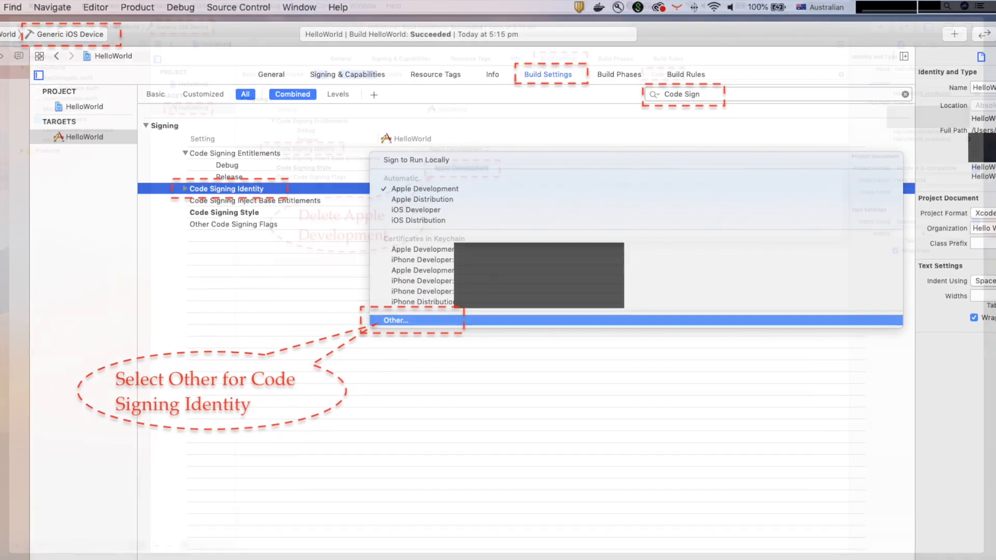
left_click(395, 320)
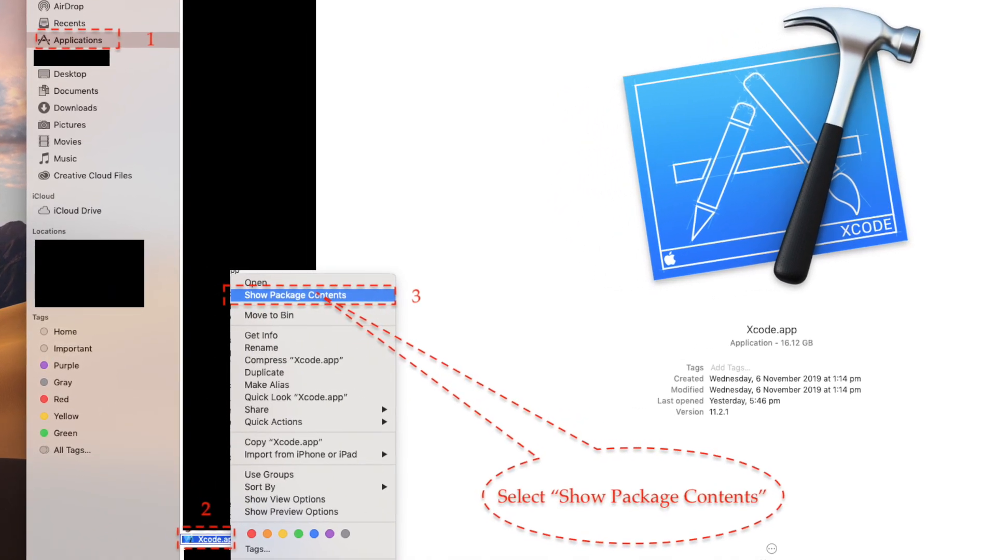
Step: Show Xcode.app's package contents and bring up actions for SDKSettings.plist in iPhoneOS13.2.sdk
left_click(295, 295)
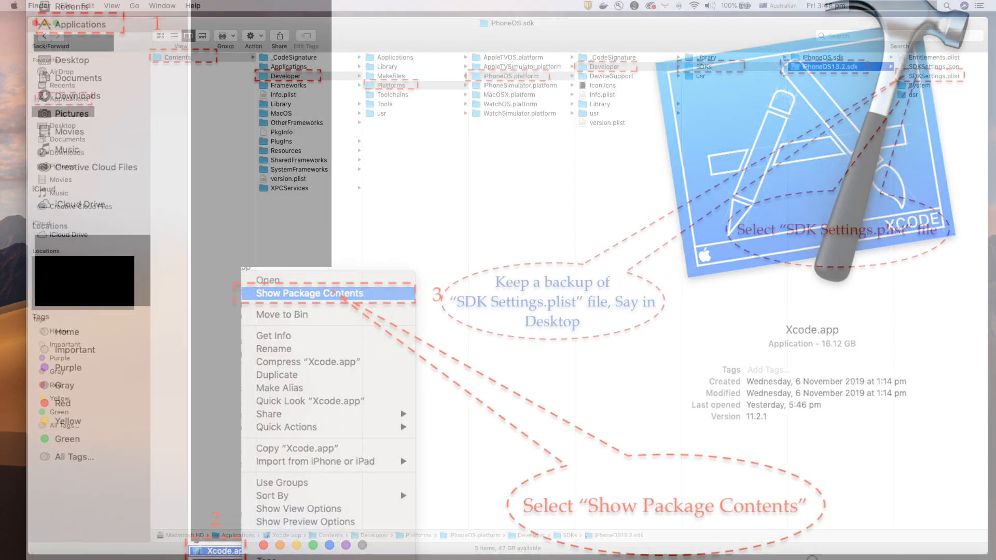
left_click(309, 293)
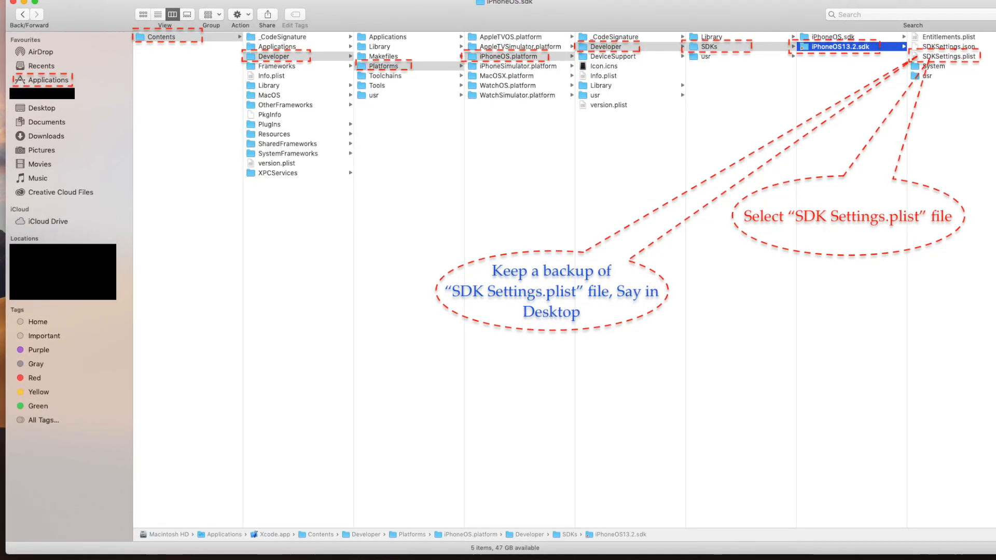
right_click(936, 56)
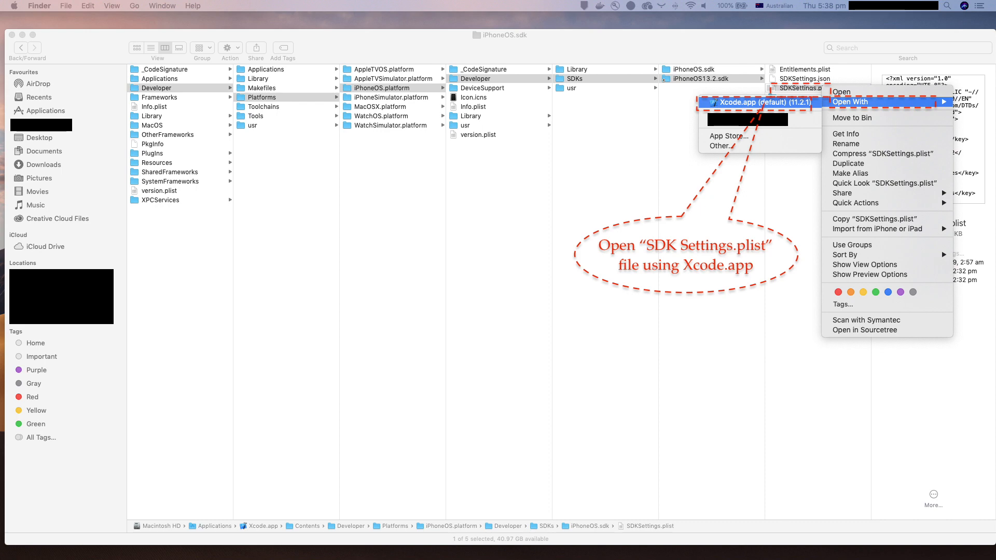
Step: Open SDKSettings.plist with Xcode.app (default)
left_click(753, 102)
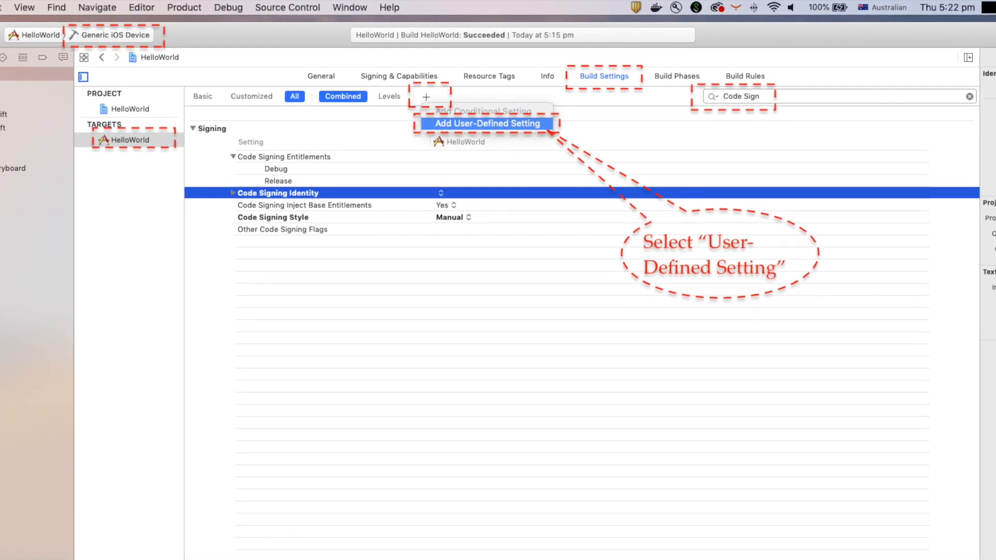
Step: Add the user-defined setting CODE_SIGNING_ALLOWED with value NO to the HelloWorld target
left_click(487, 124)
type("NO")
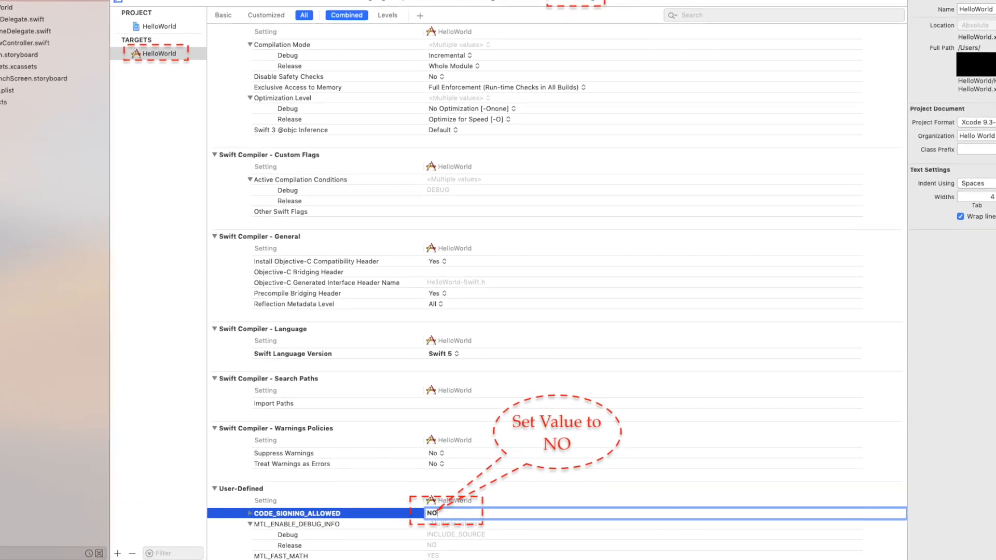
Step: Search build settings for CODE_ to verify CODE_SIGNING_ALLOWED is NO, then build HelloWorld
type("CODE_")
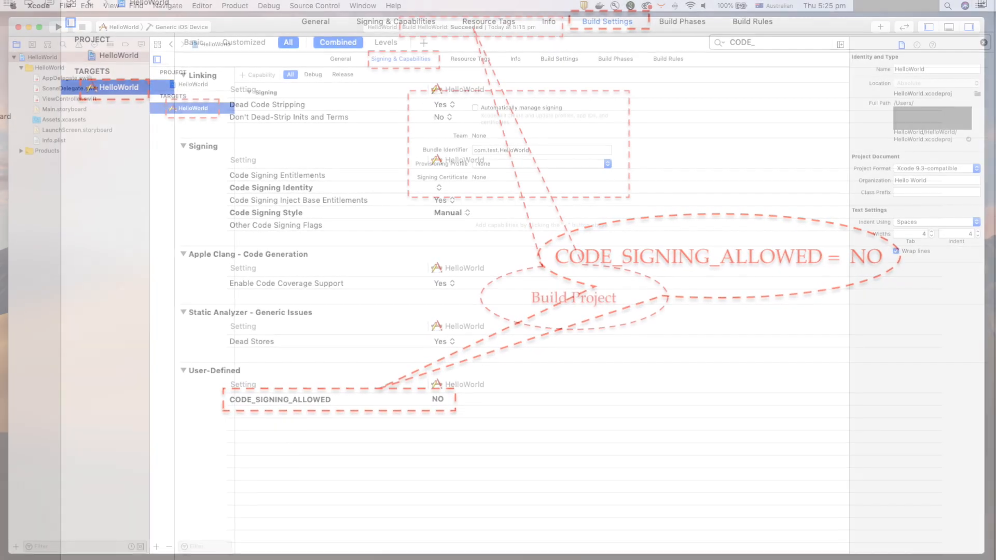
left_click(395, 62)
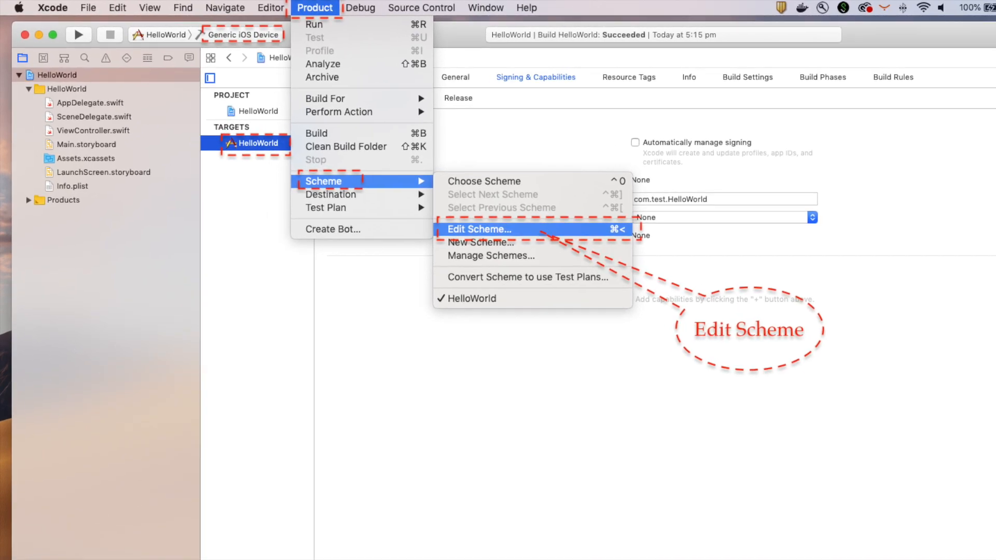
Step: Set the HelloWorld scheme's Run to Release with Debug executable unchecked
left_click(480, 229)
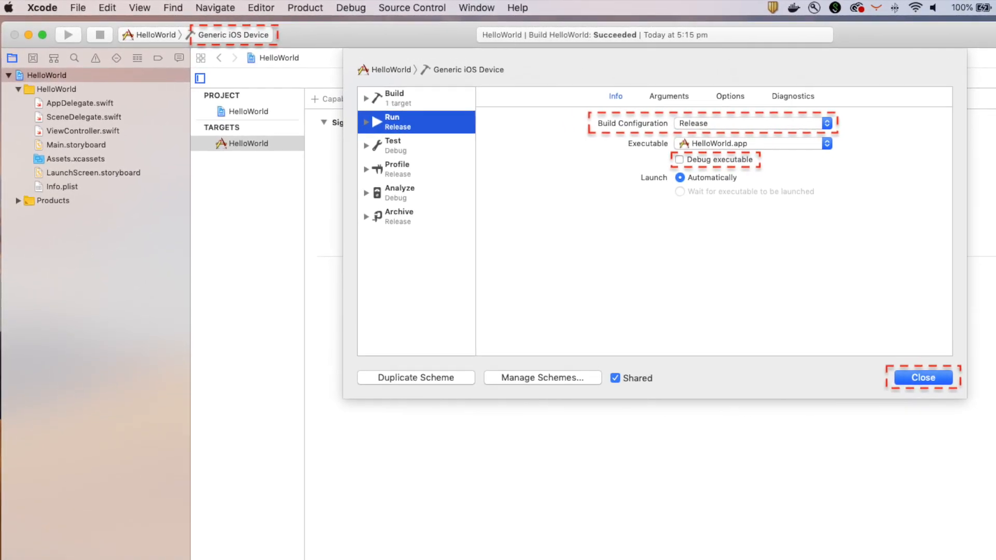
left_click(243, 6)
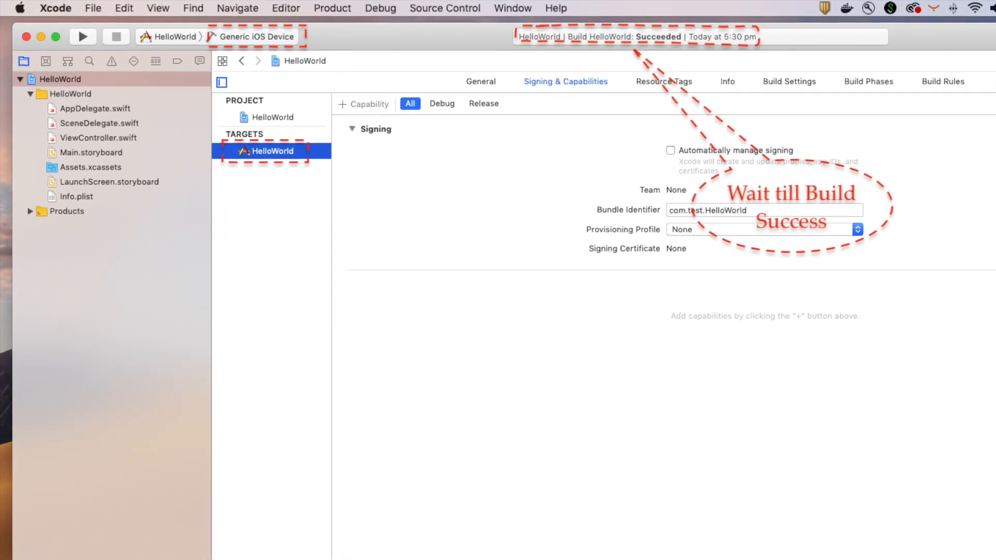
Step: Build HelloWorld for Generic iOS Device until Build Succeeded, then bring up the Product menu
left_click(247, 8)
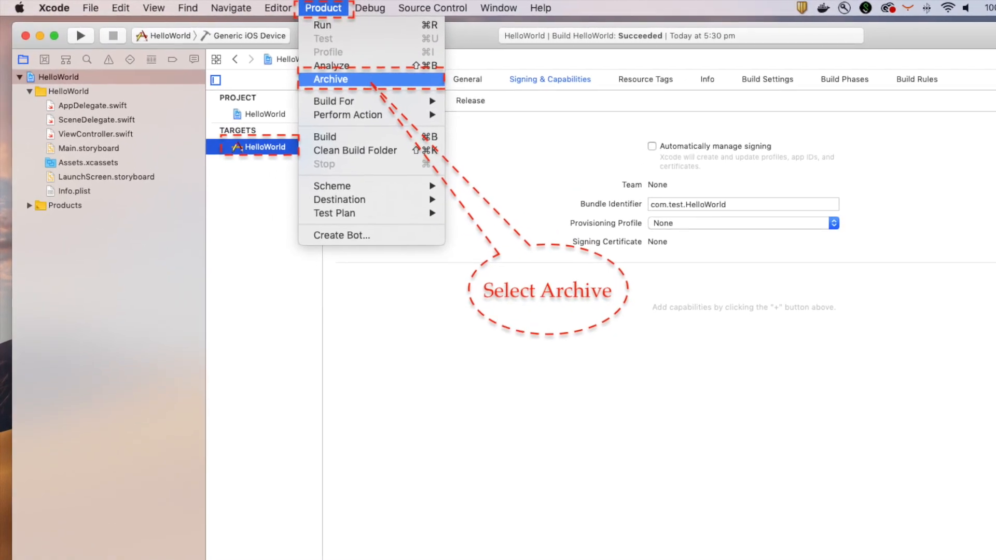
Step: Archive HelloWorld and show the HelloWorld archive in Finder
left_click(330, 79)
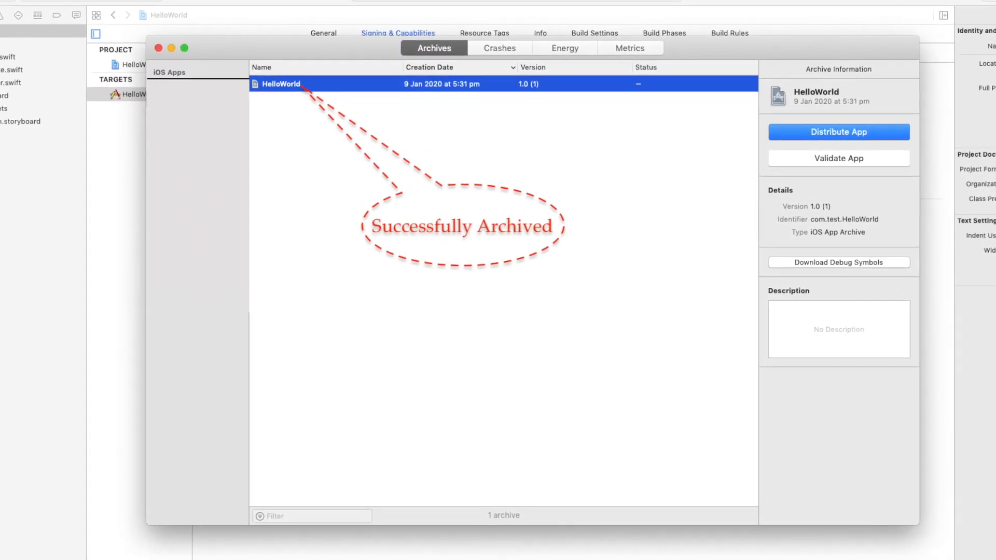
right_click(280, 83)
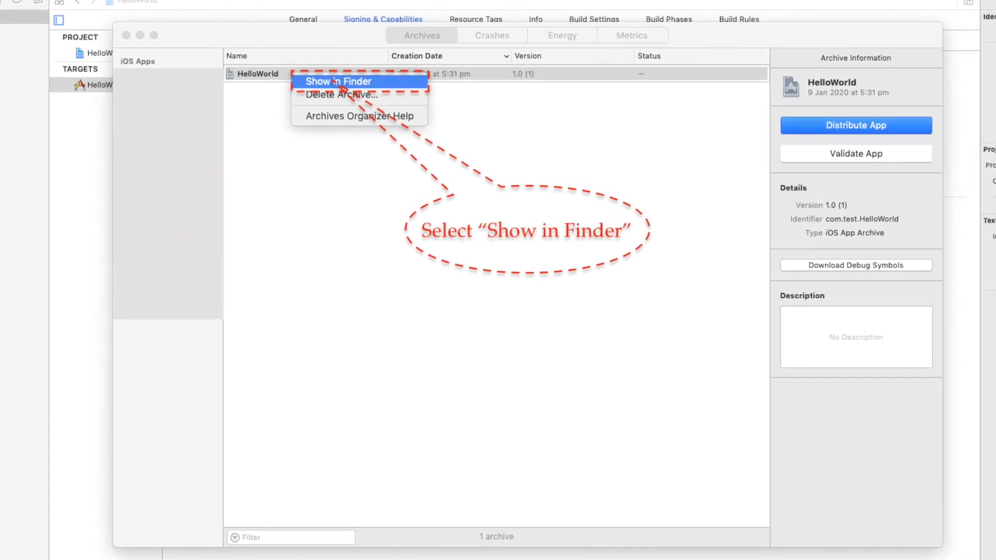
left_click(337, 81)
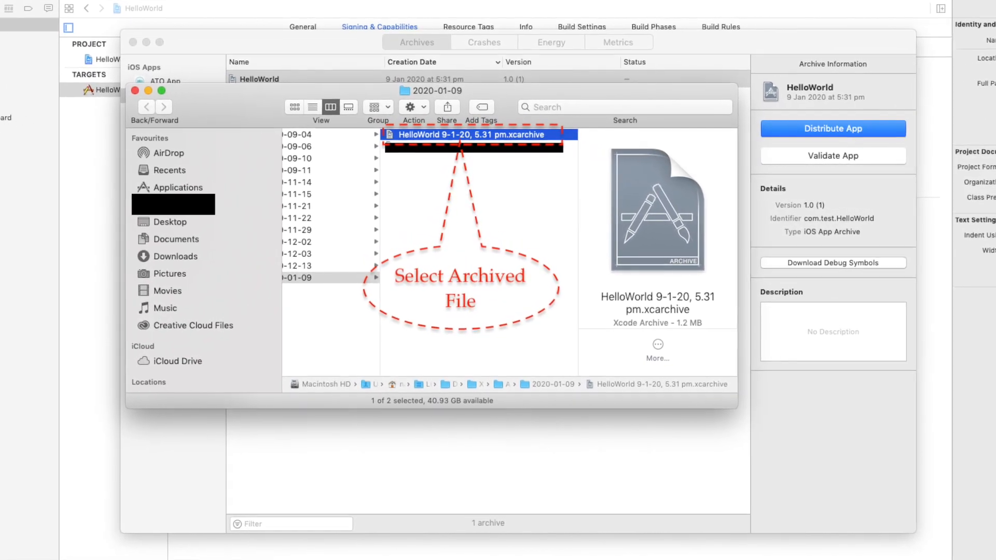
Step: Show the .xcarchive's package contents to get HelloWorld.app into a Payload folder
right_click(486, 134)
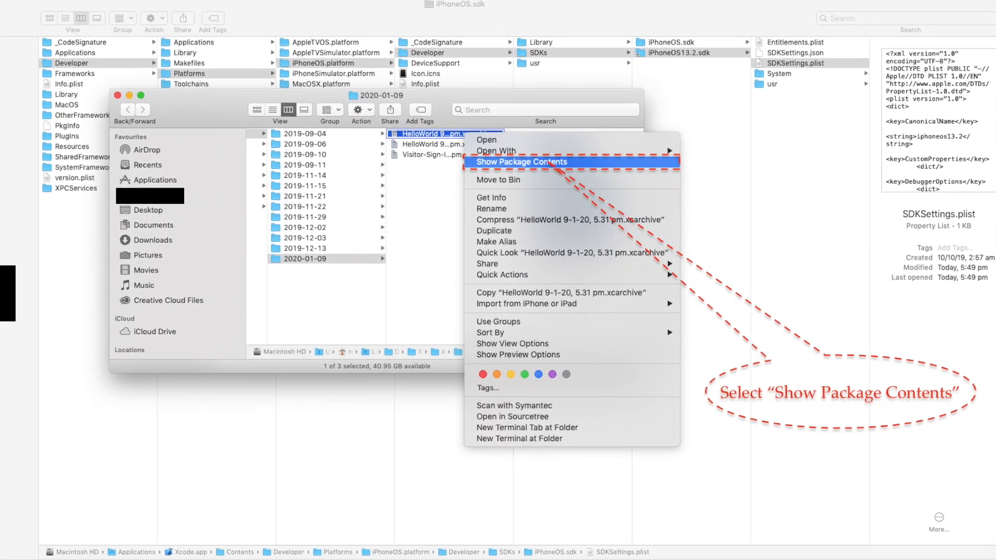
left_click(520, 162)
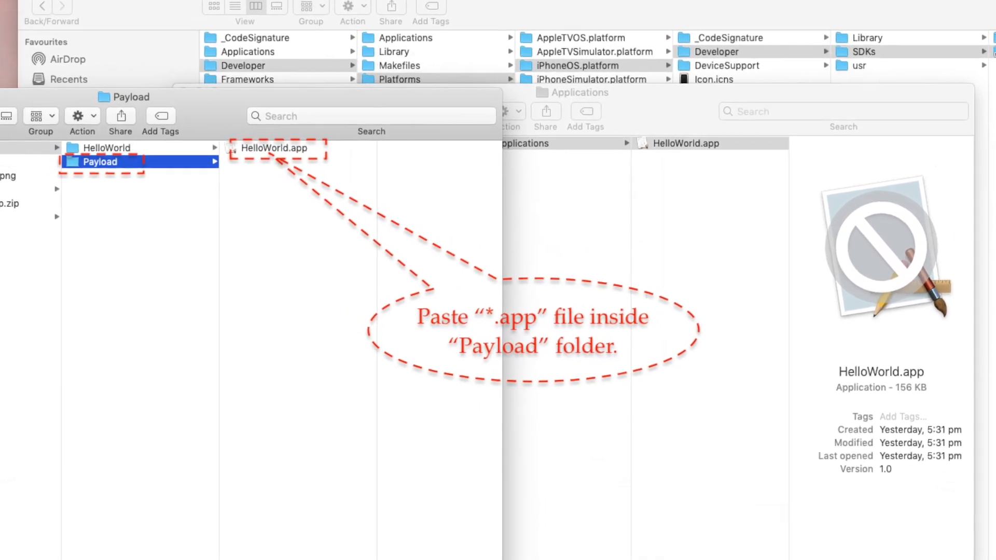
Step: Compress the Payload folder into Payload.zip and select its name for renaming
right_click(99, 161)
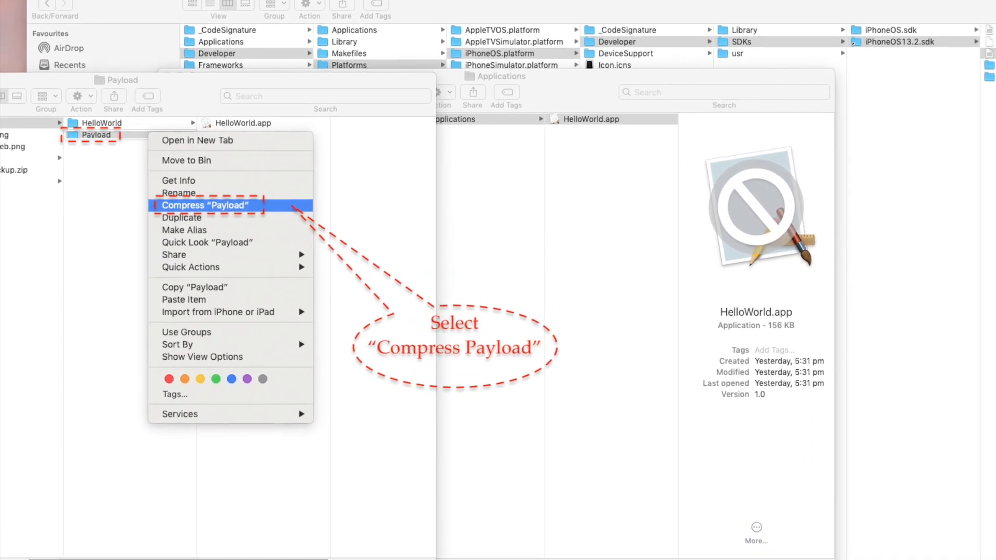
left_click(203, 206)
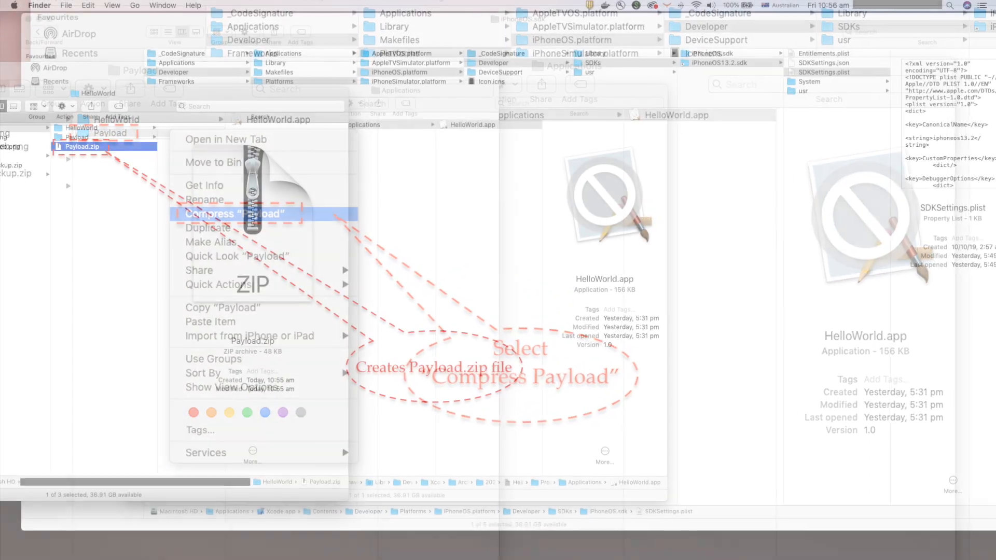
left_click(225, 213)
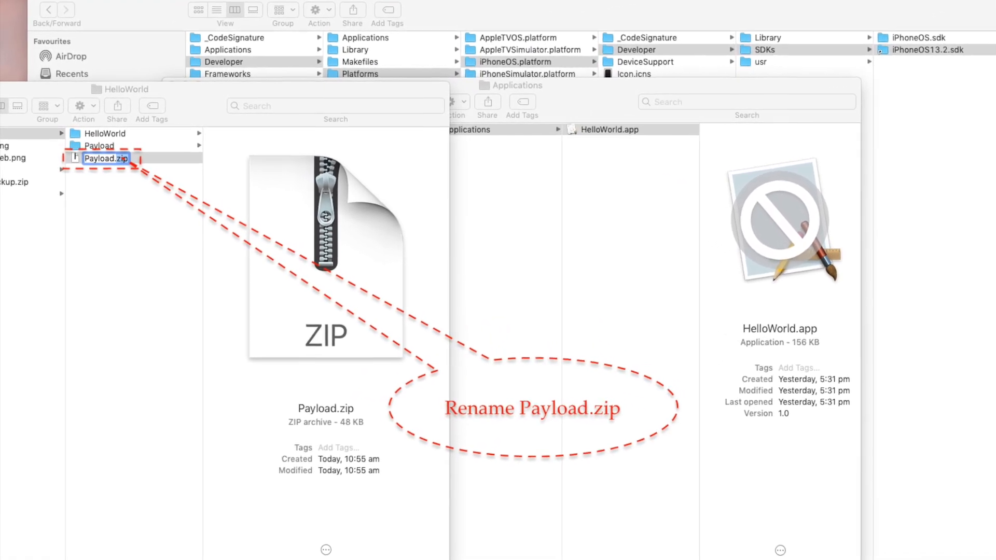
Step: Rename Payload.zip to Payload.ipa and confirm using the .ipa extension
type("Payload.ipa")
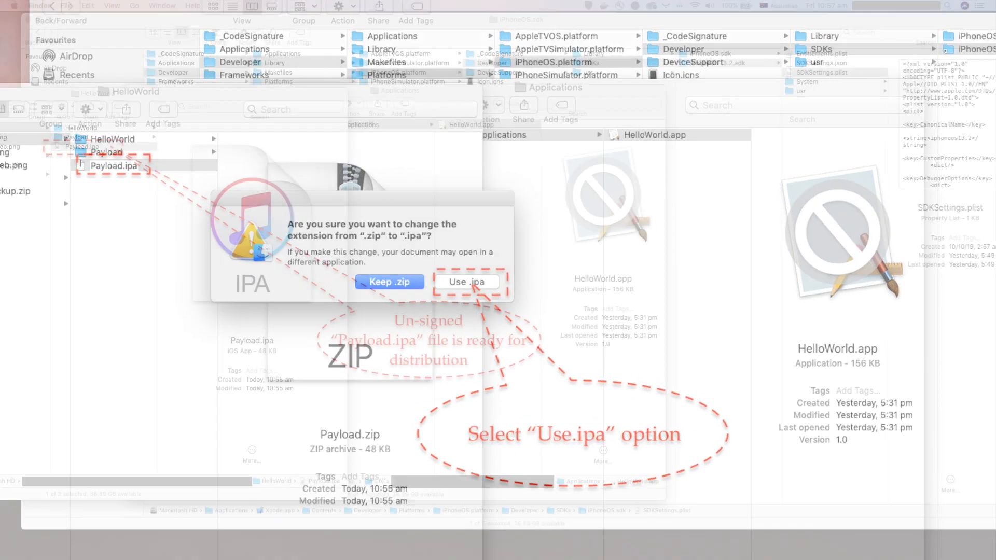
left_click(467, 283)
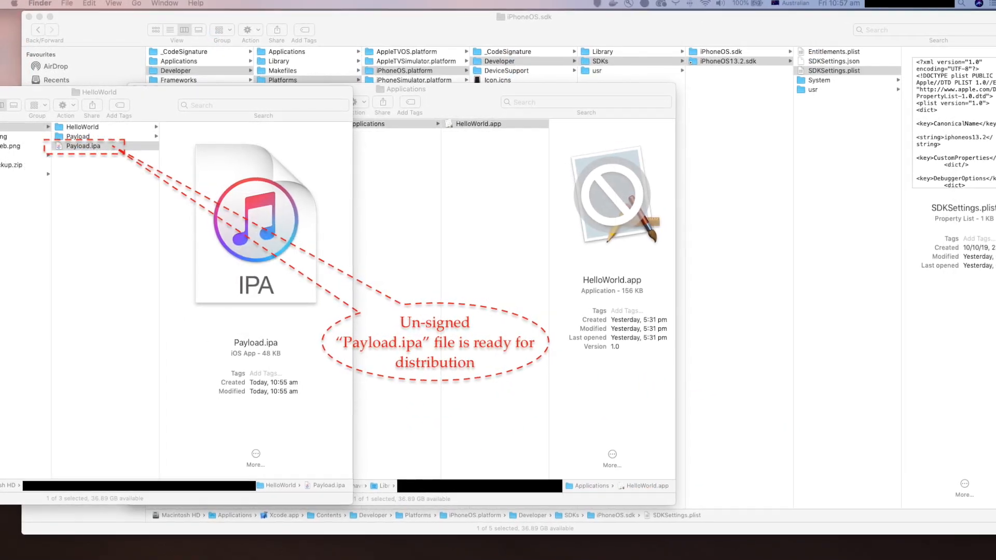